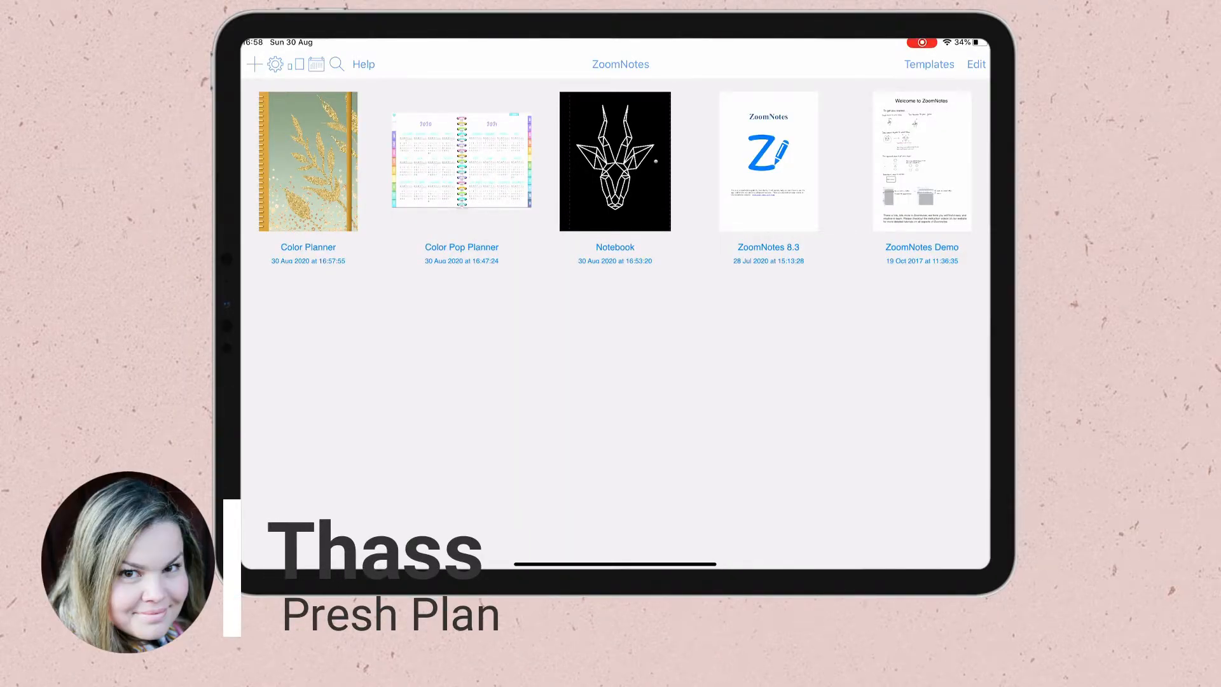
Open the Color Planner notebook from the ZoomNotes library.
left_click(306, 160)
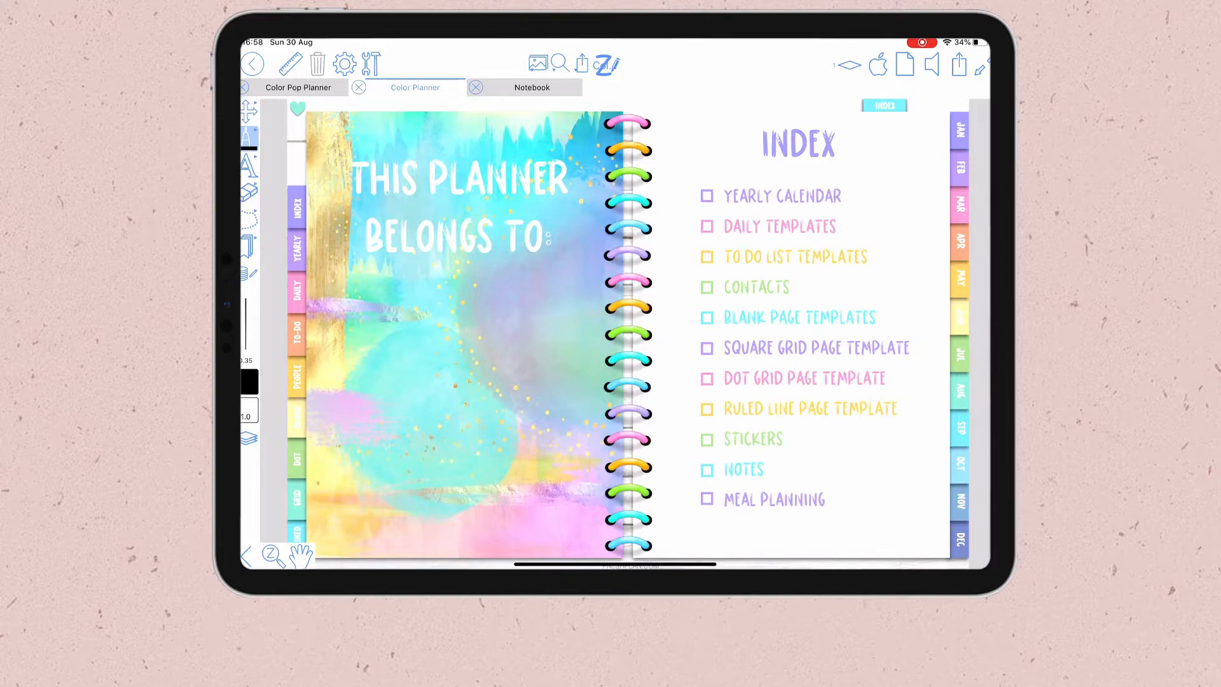
Jump to the Stickers section via the STICKERS link on the index page.
left_click(752, 438)
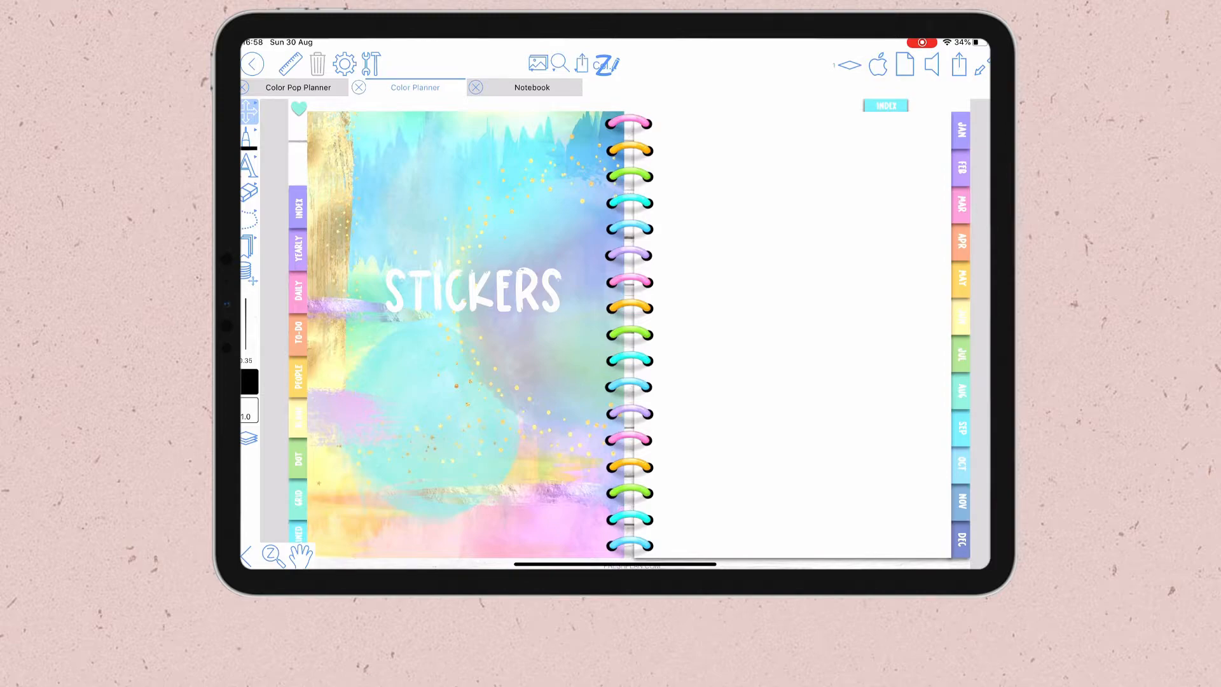
Start a photo-album image import from the Tools list and show the Recents album thumbnails.
left_click(537, 63)
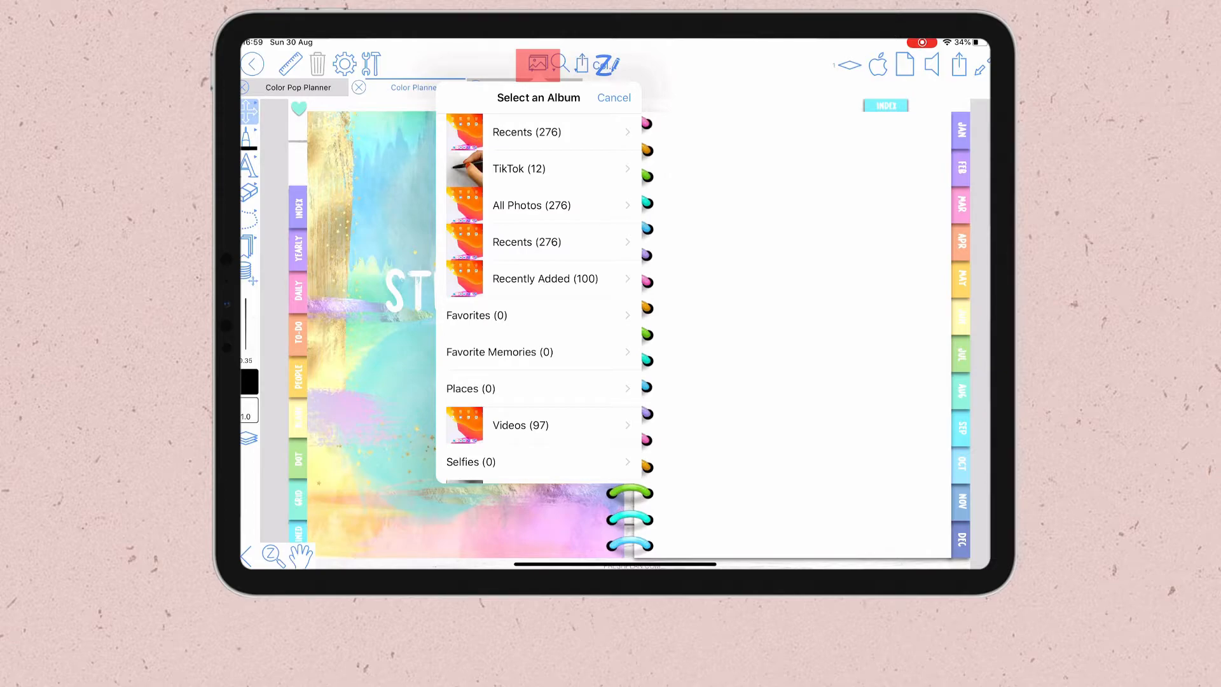
left_click(613, 98)
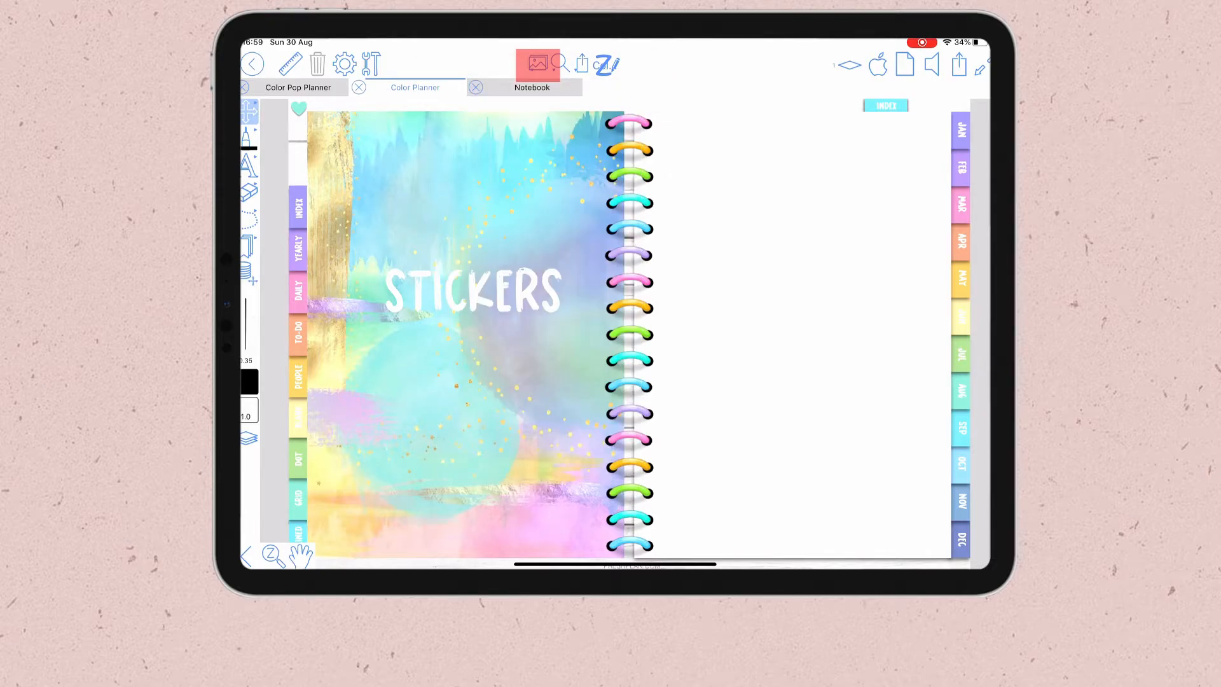
left_click(370, 64)
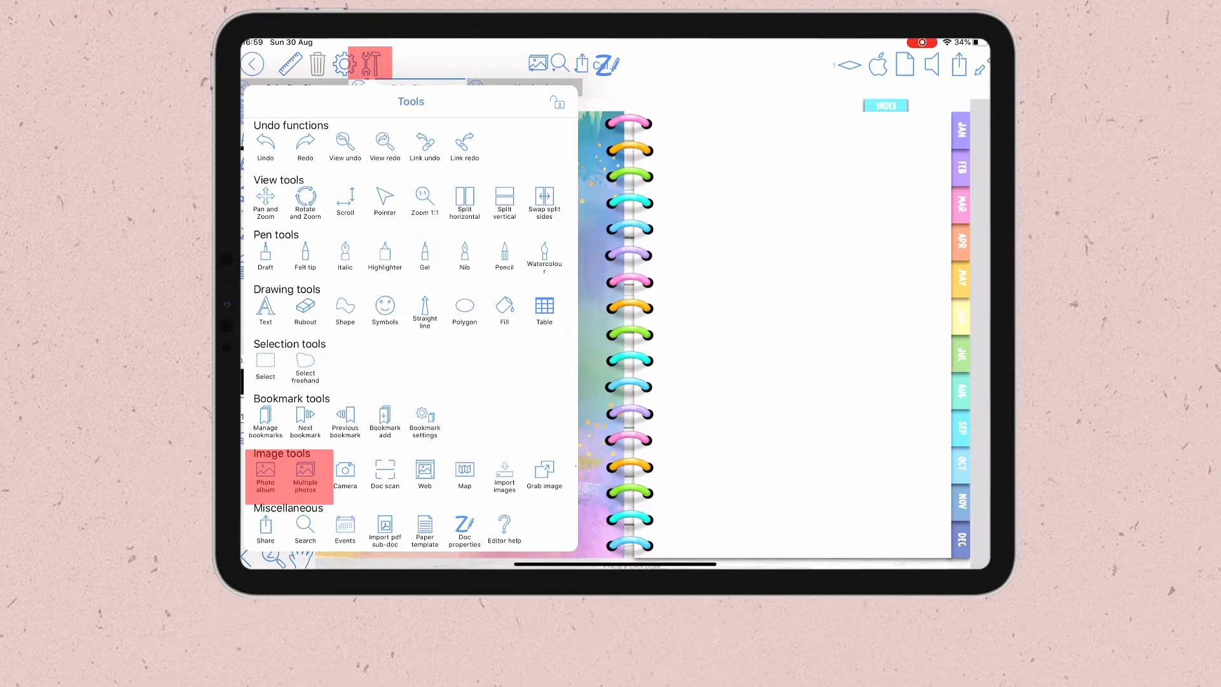
left_click(265, 475)
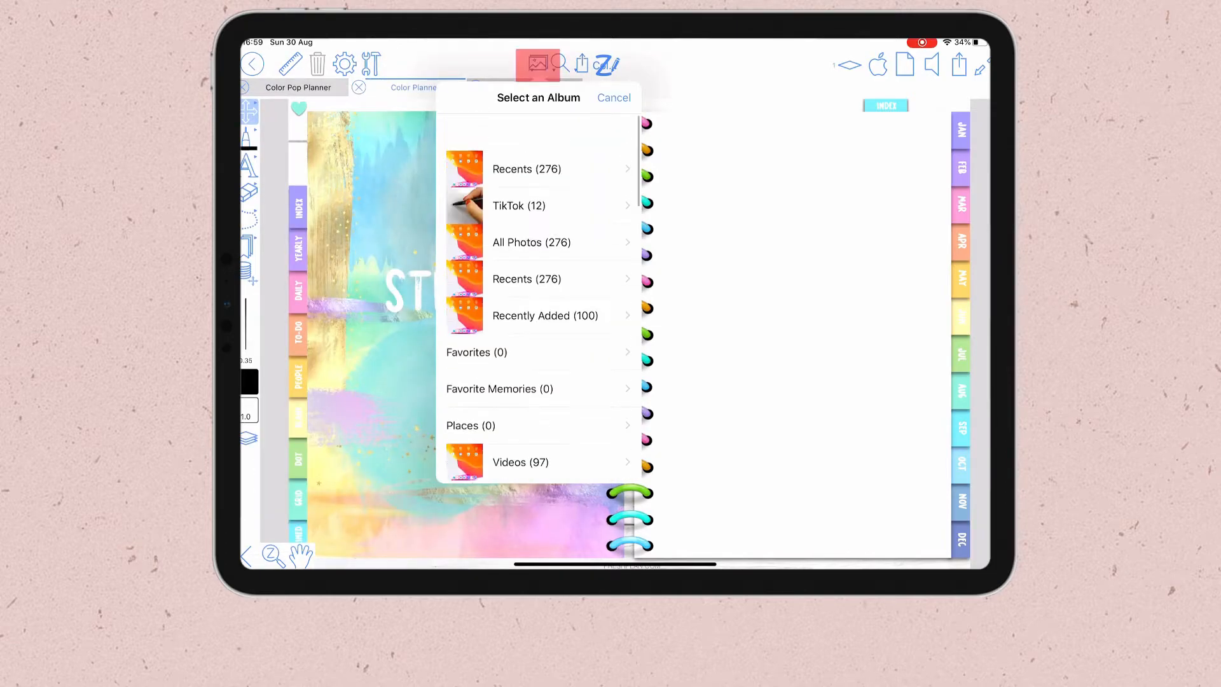
scroll("up", 3)
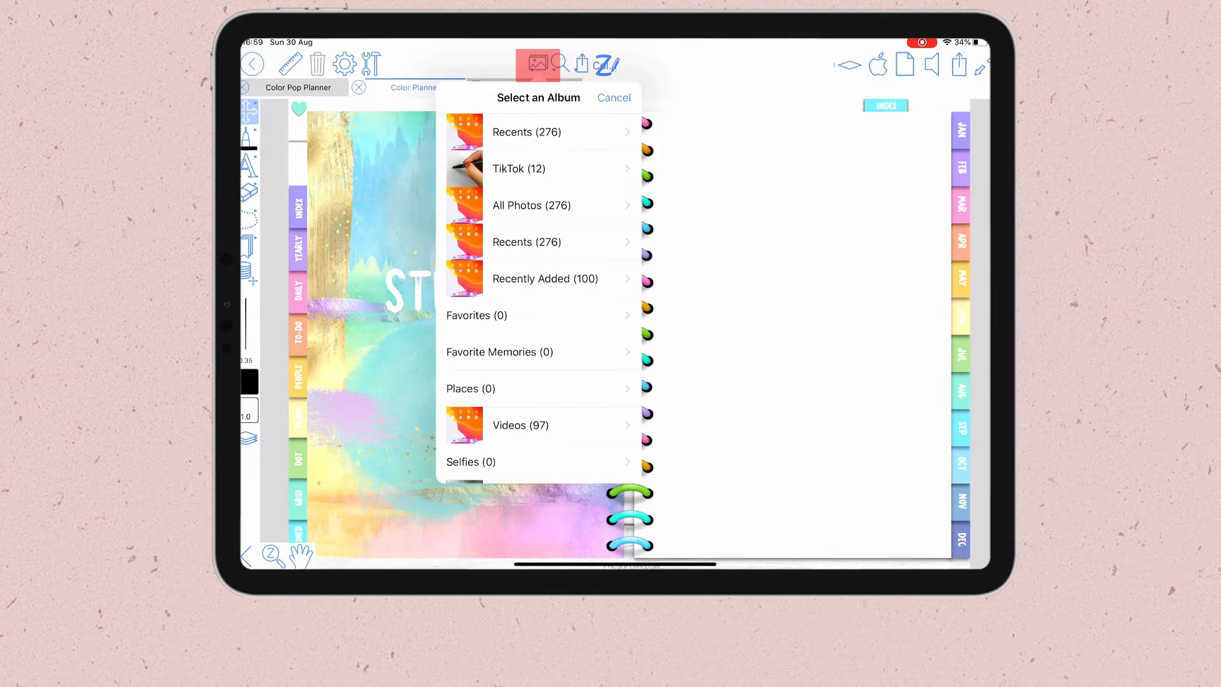
left_click(527, 131)
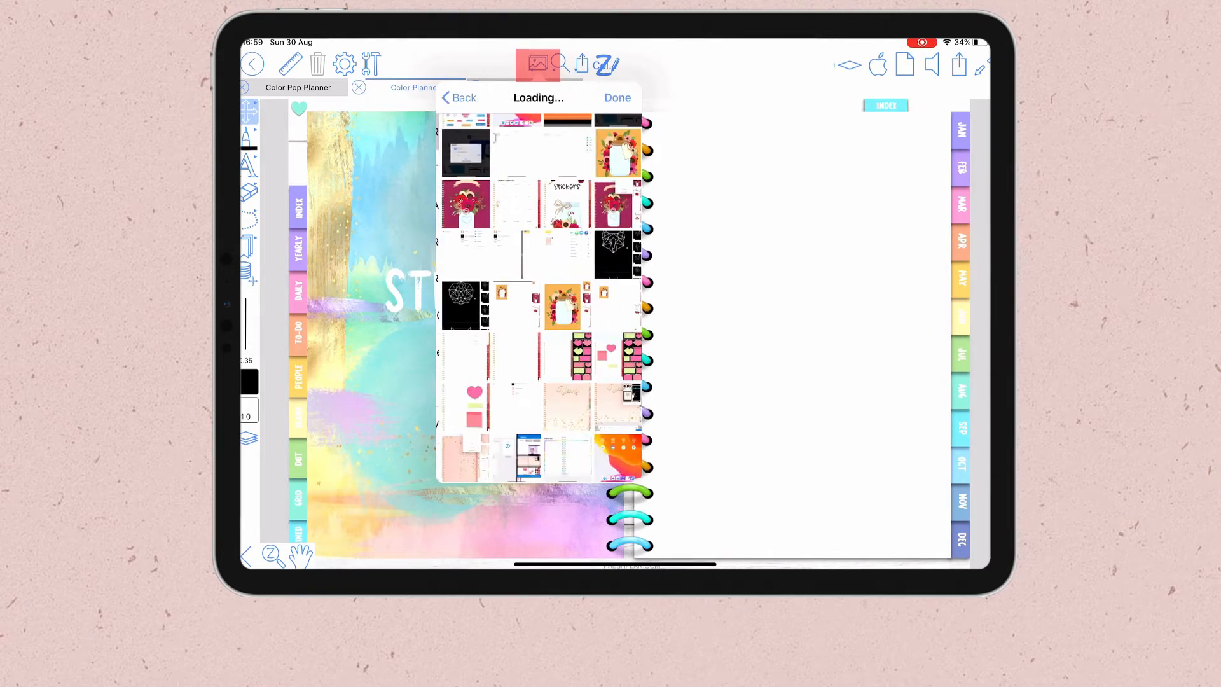
Close the photo picker without importing an image.
left_click(617, 98)
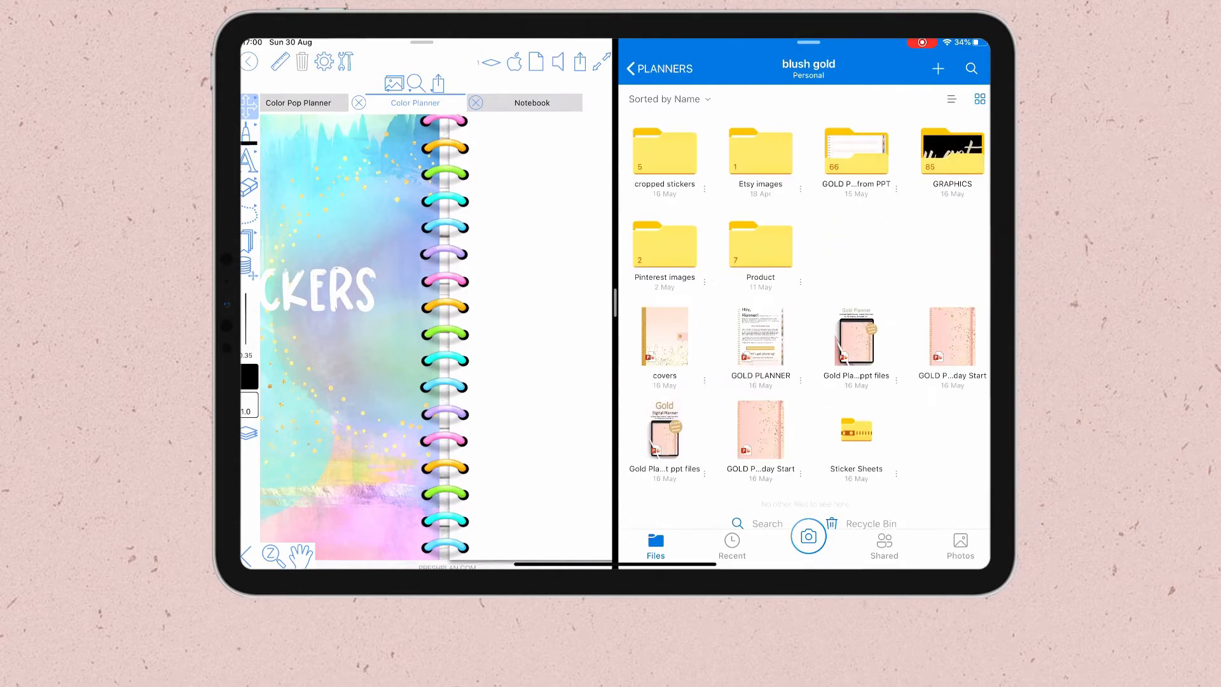
Close the OneDrive split-view pane so ZoomNotes runs alone.
left_click(664, 151)
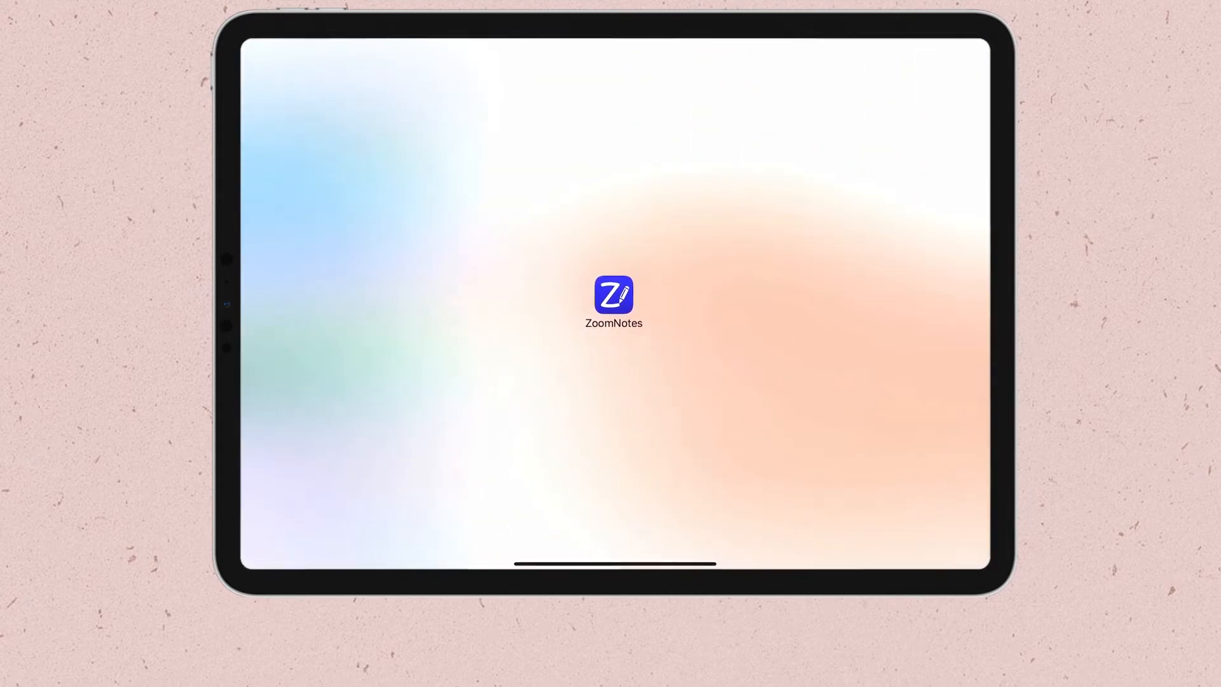
Place peach sticker images on the Stickers page and show one sticker's Cut/Copy/Delete menu.
left_click(614, 297)
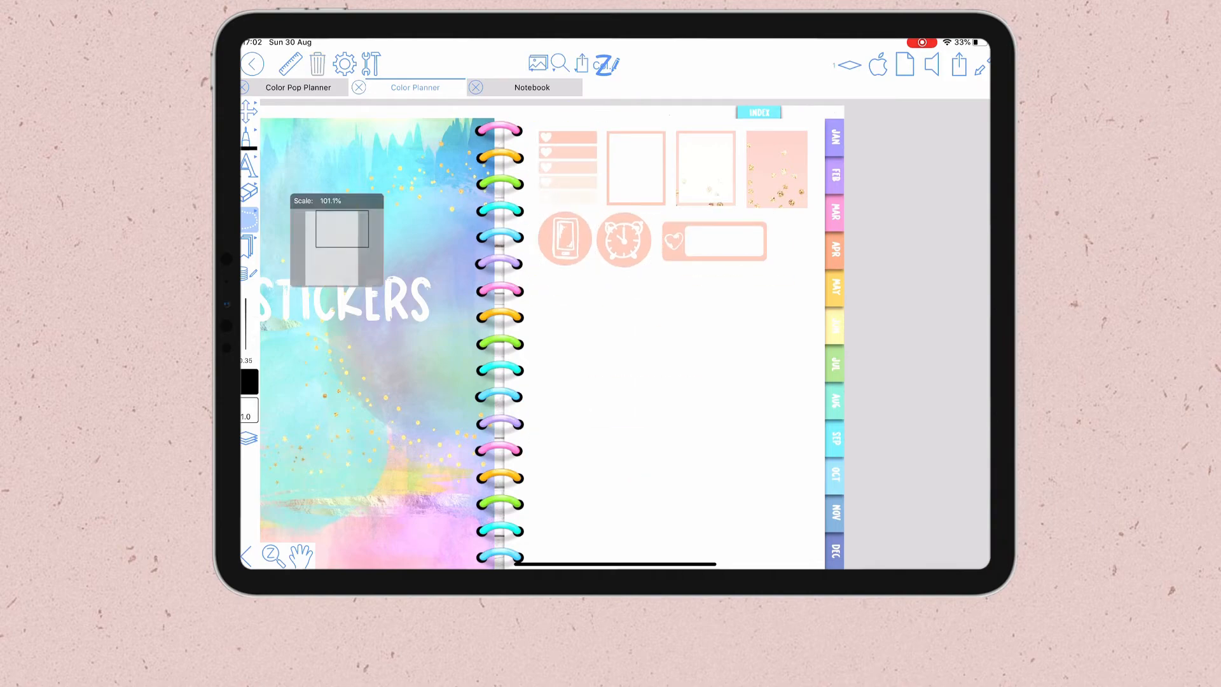
left_click(698, 164)
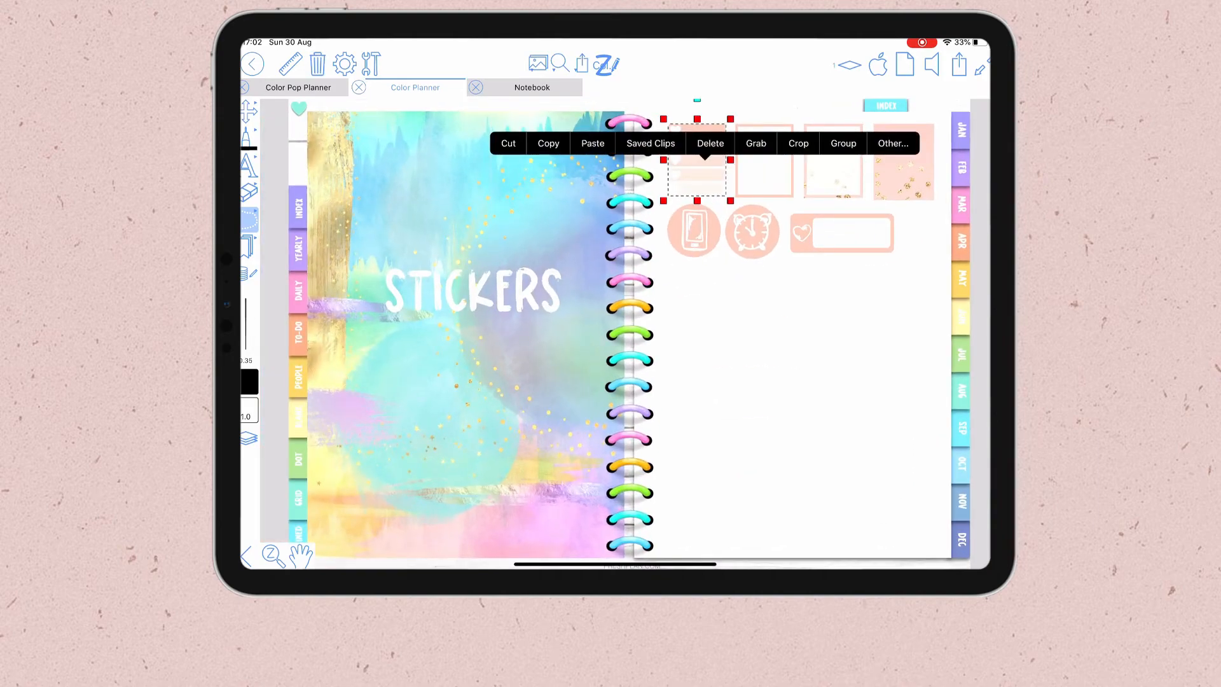